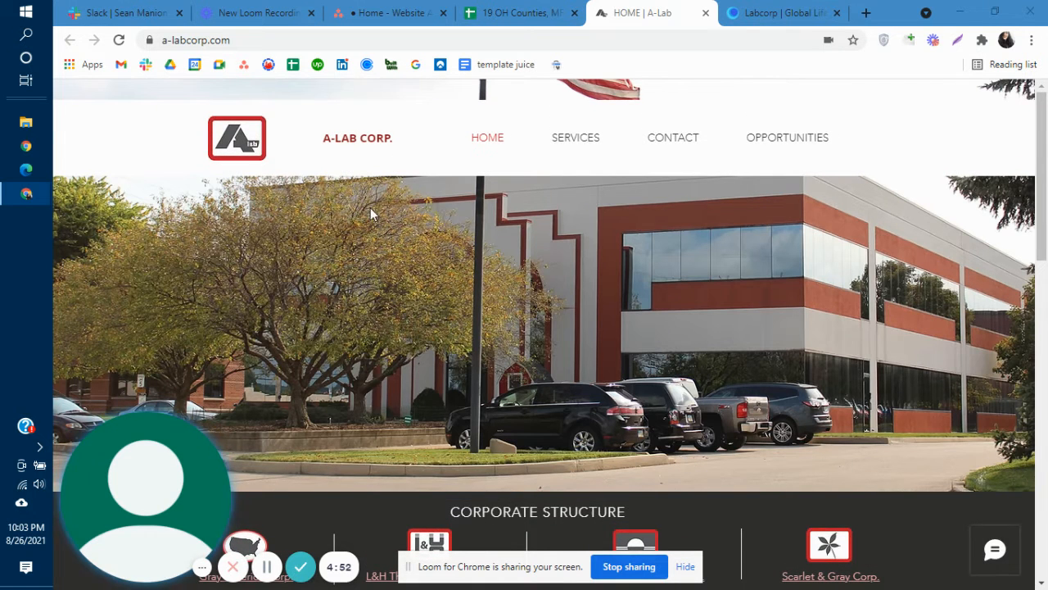
mouse_move(472, 352)
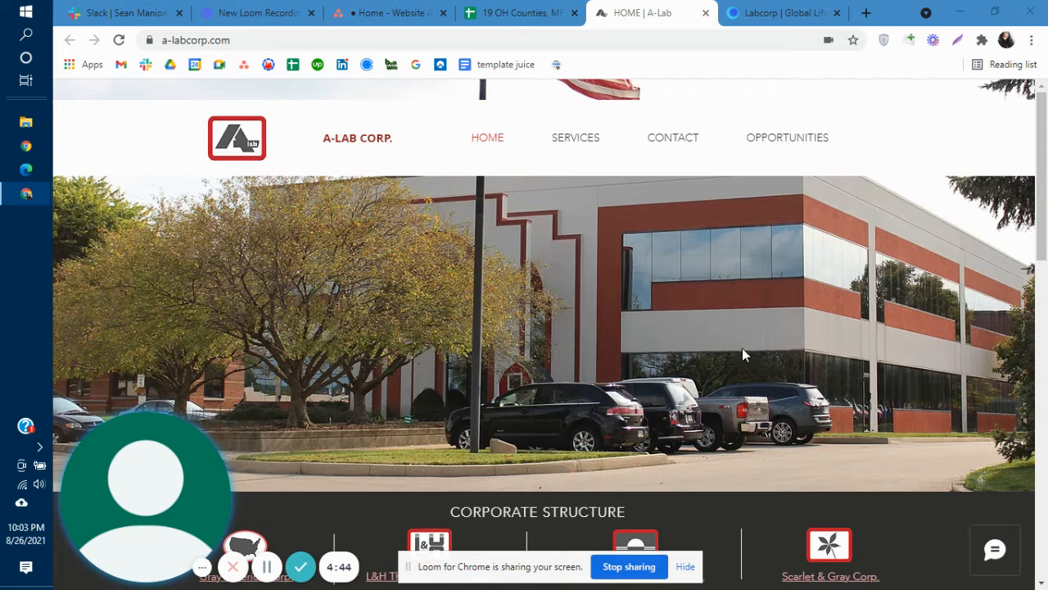
mouse_move(695, 167)
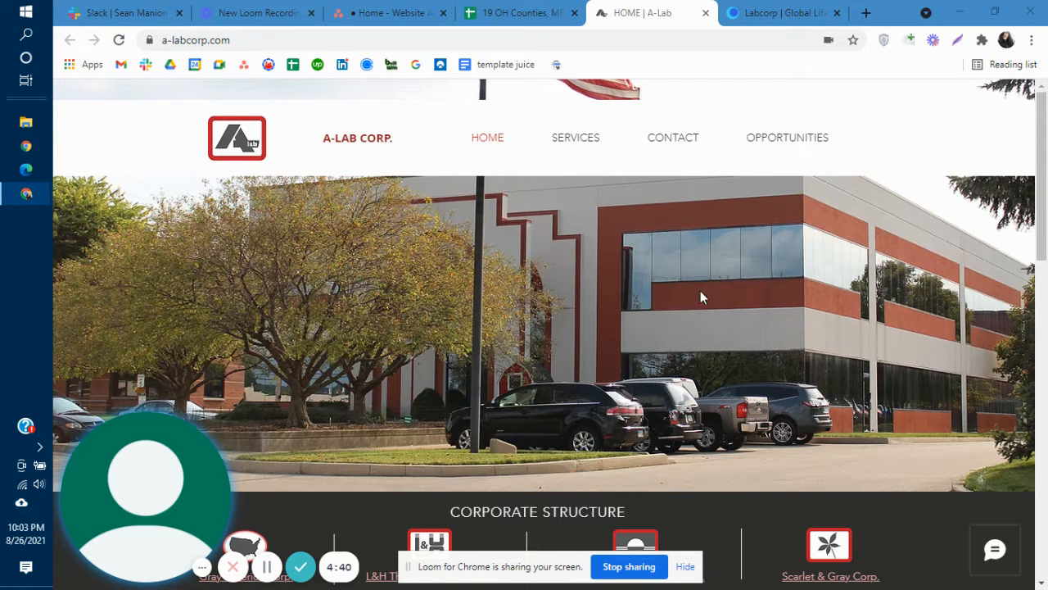
- Scroll the A-Lab homepage through Corporate Structure, Welcome and A2LA/Nadcap accreditation to the tagline and footer
scroll(down, 3)
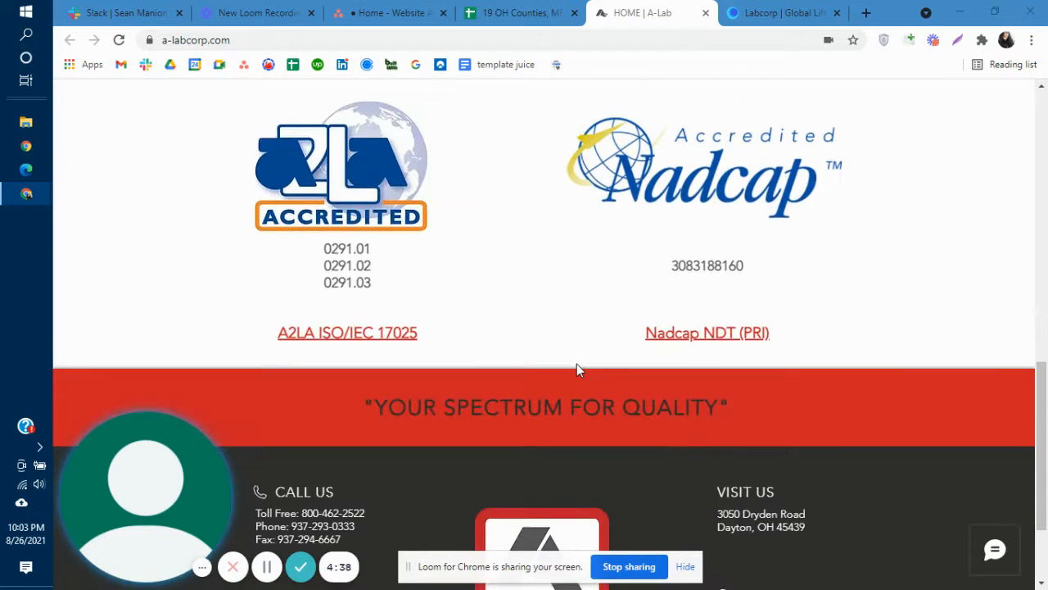
scroll(down, 3)
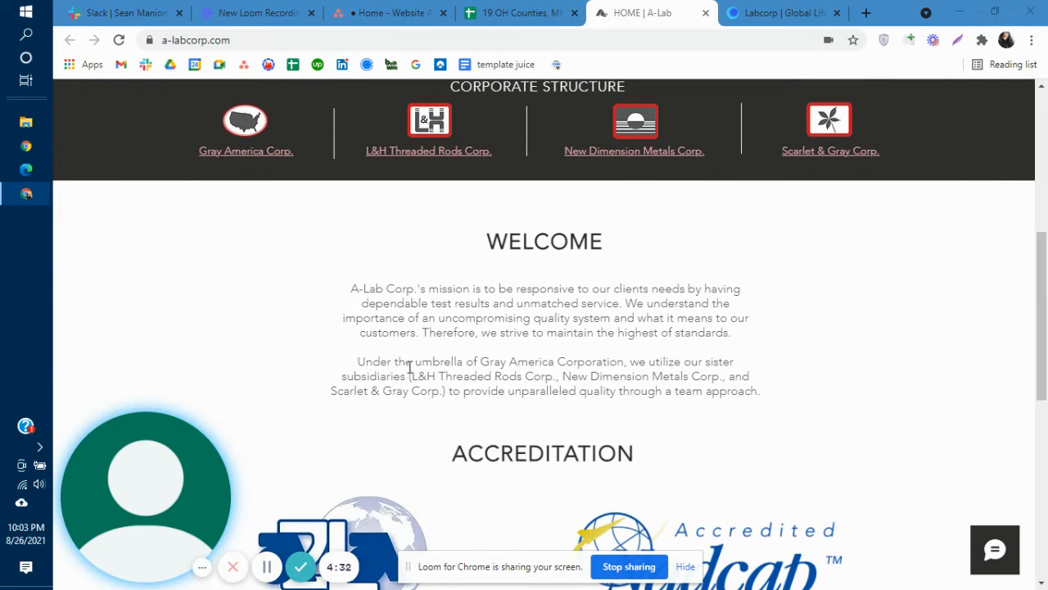
scroll(down, 3)
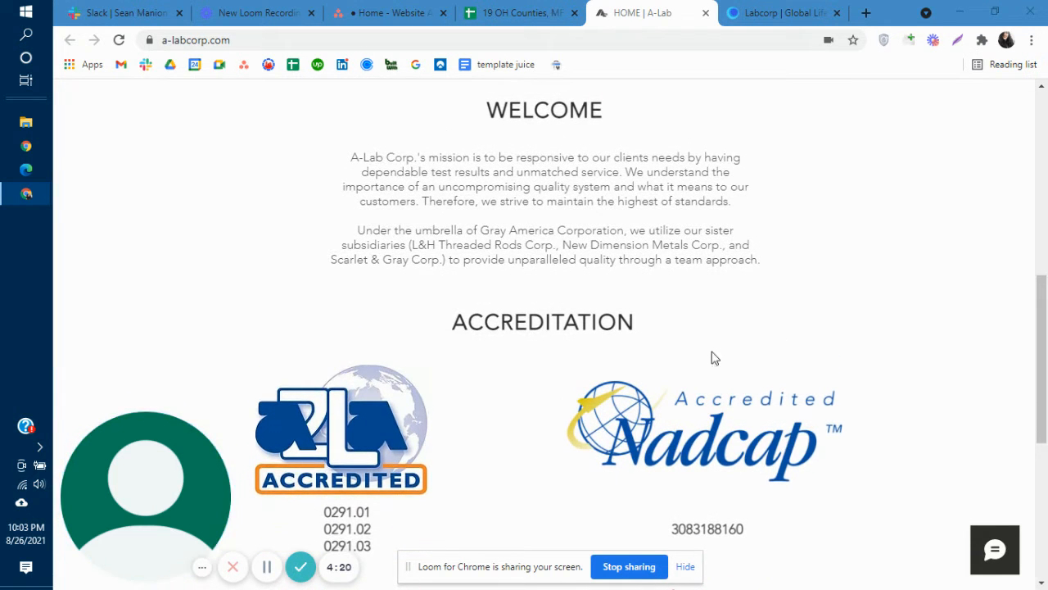
mouse_move(800, 309)
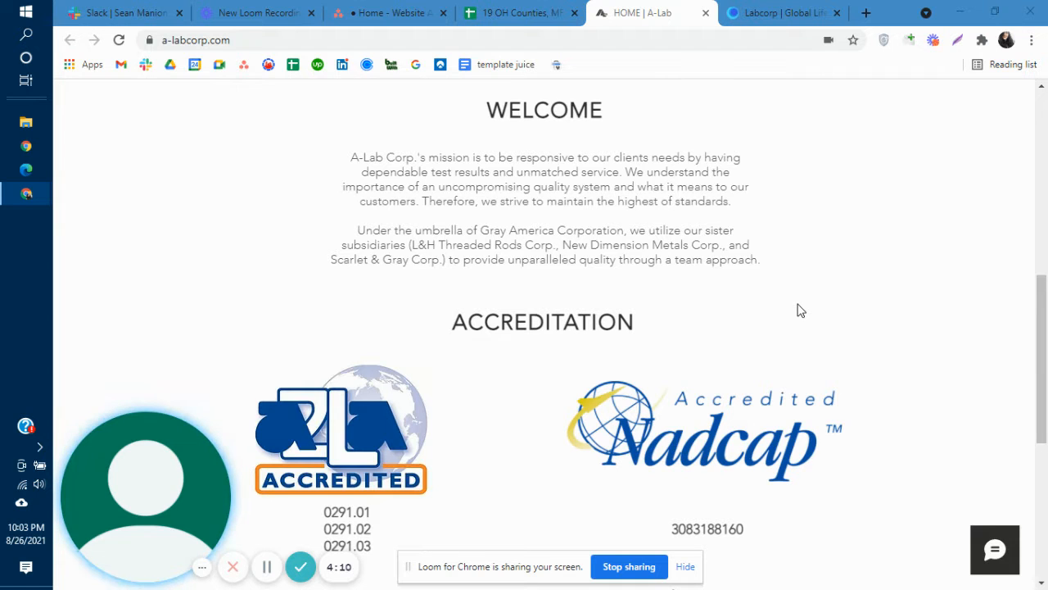
mouse_move(812, 217)
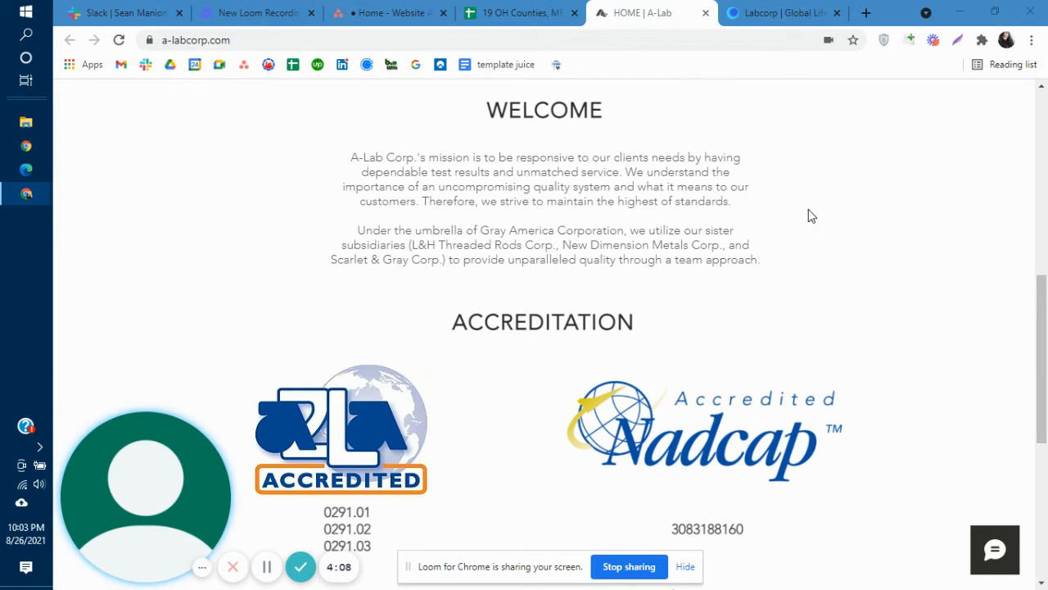
mouse_move(528, 155)
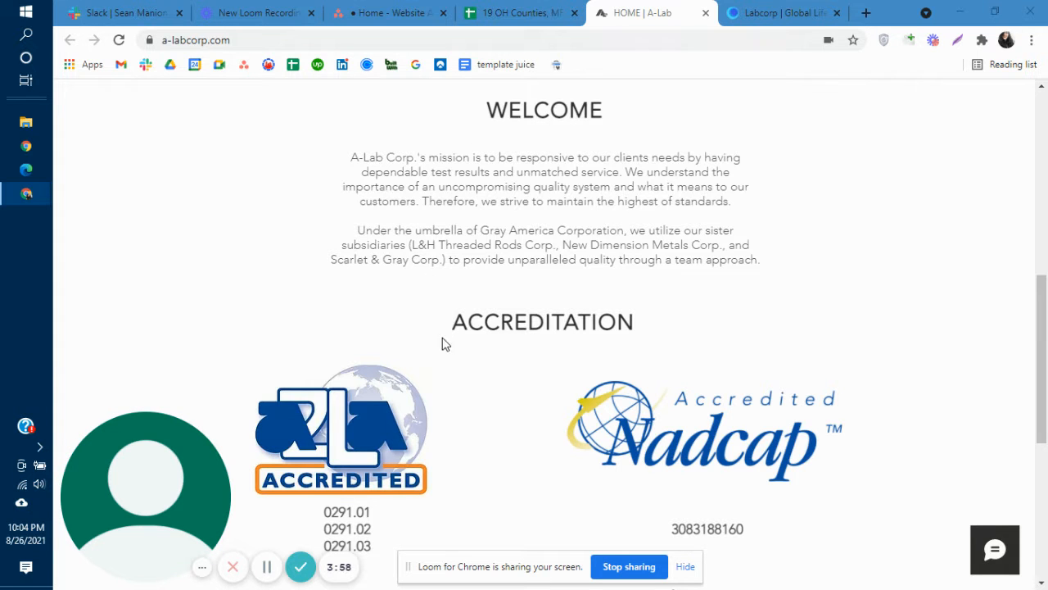
scroll(down, 3)
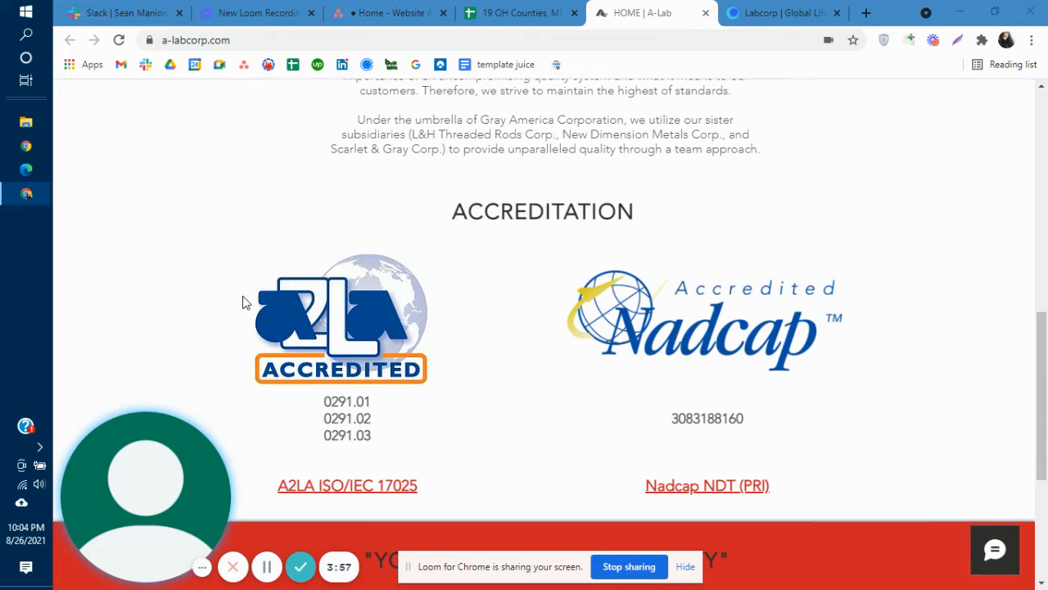
mouse_move(892, 190)
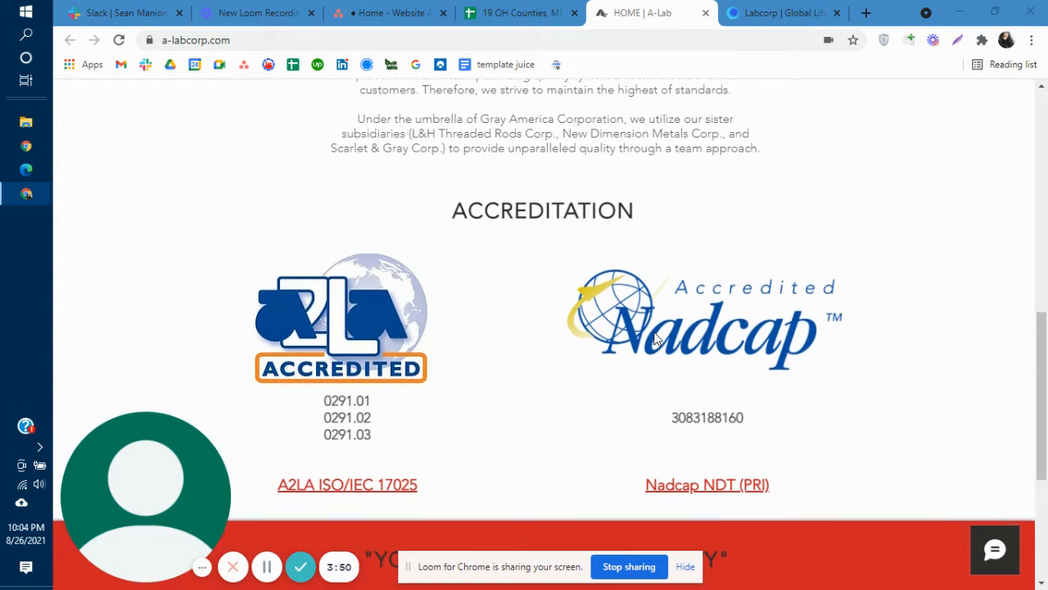
scroll(down, 3)
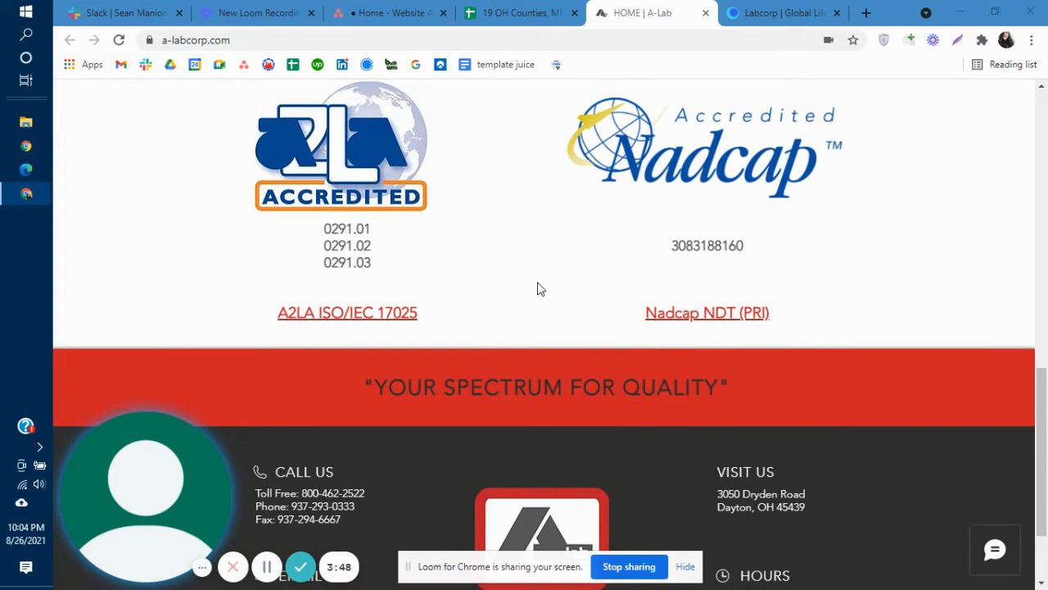
mouse_move(508, 311)
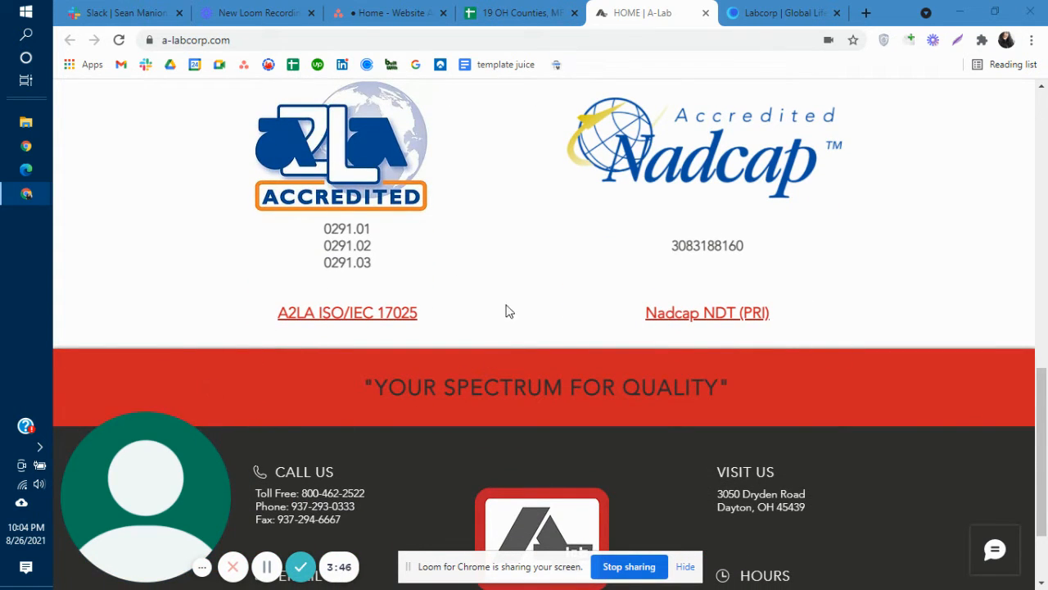
- Inspect the A-Lab homepage in DevTools and preview it at 702-pixel responsive width
right_click(508, 309)
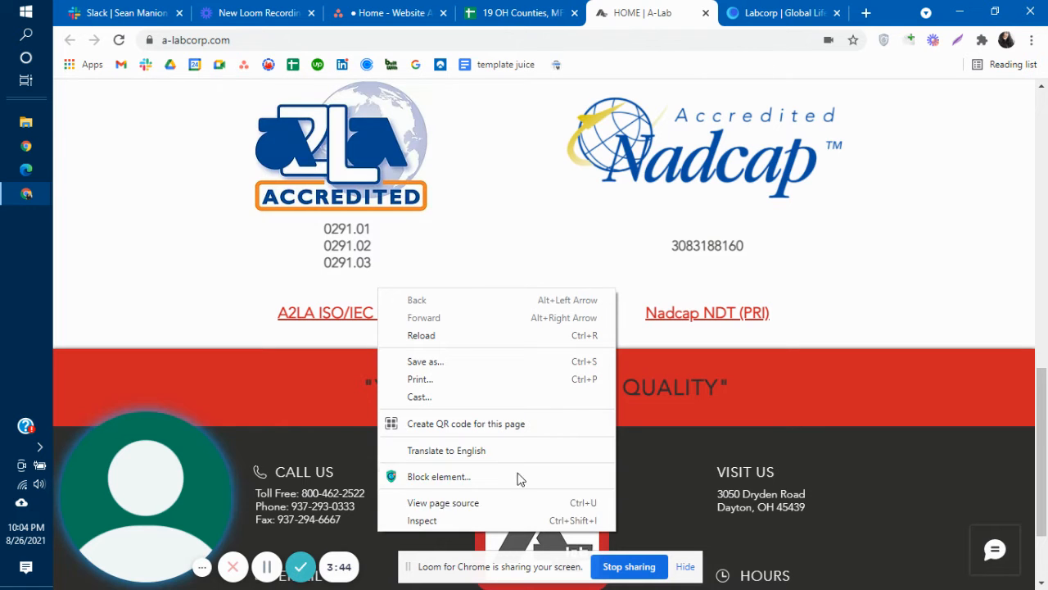
click(423, 521)
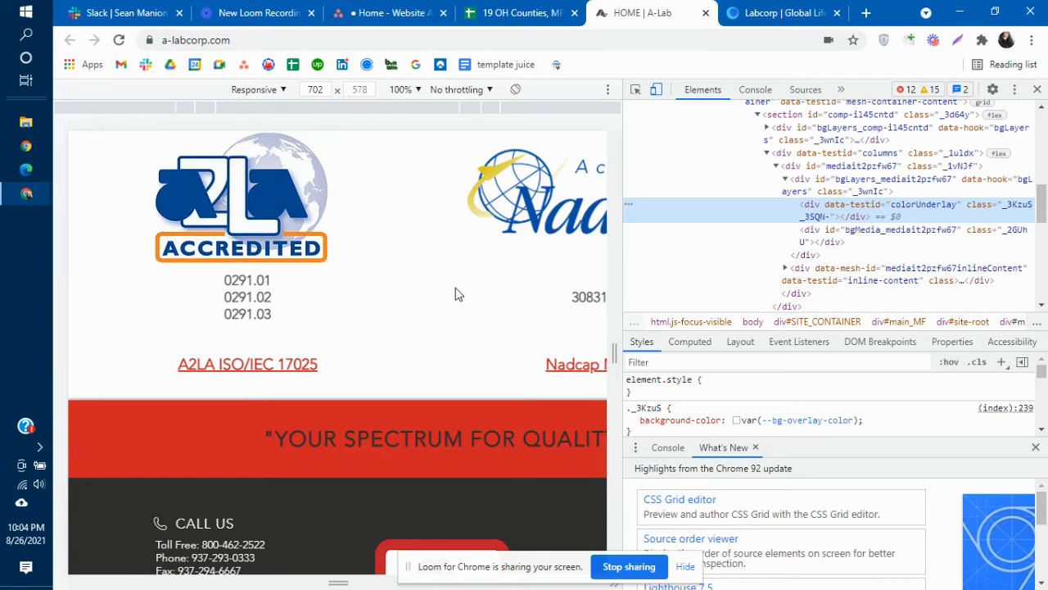
scroll(up, 3)
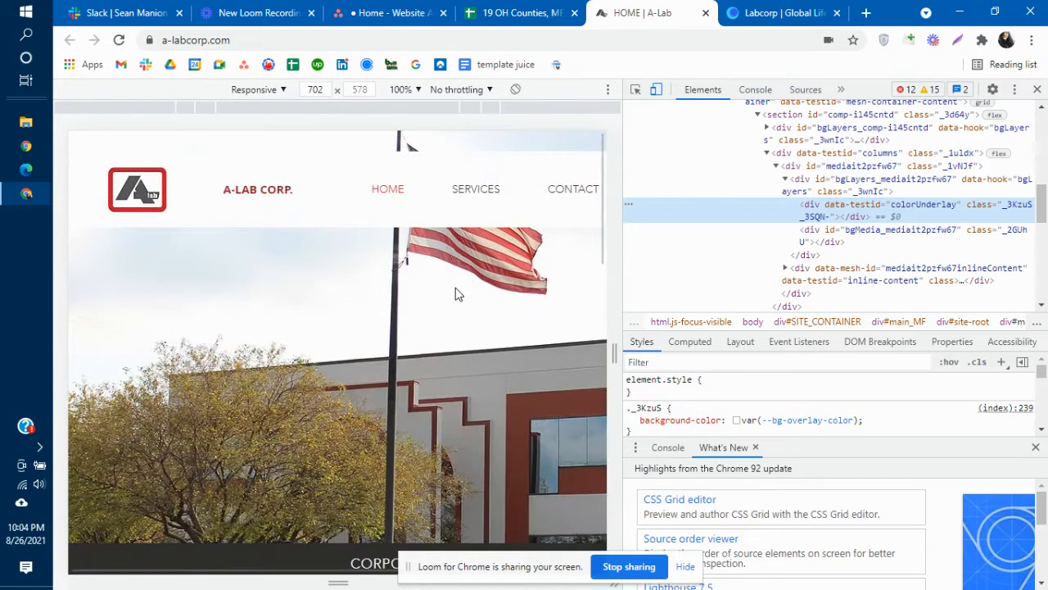
scroll(down, 3)
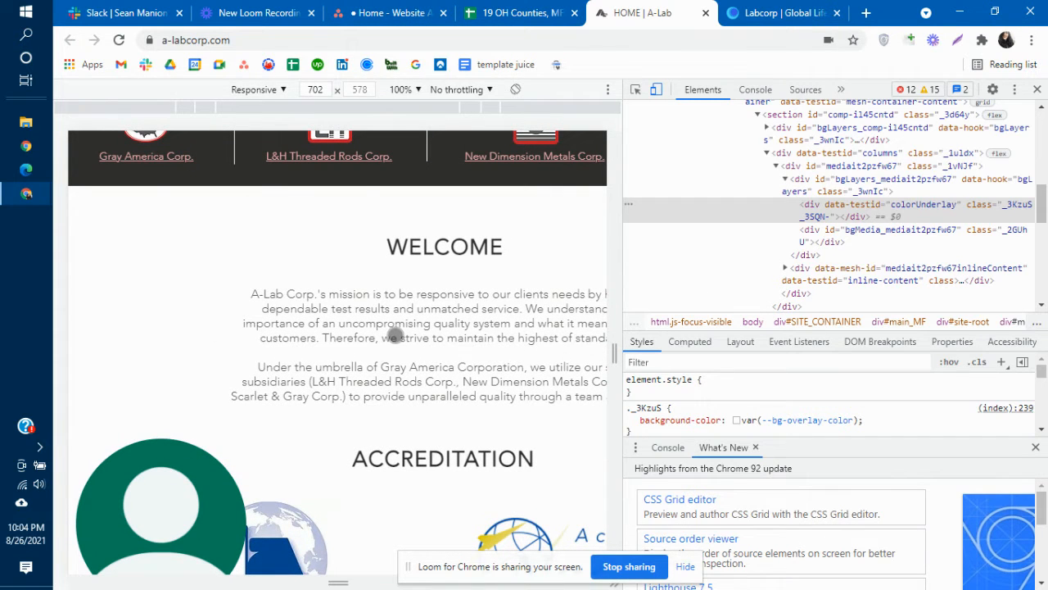
mouse_move(449, 248)
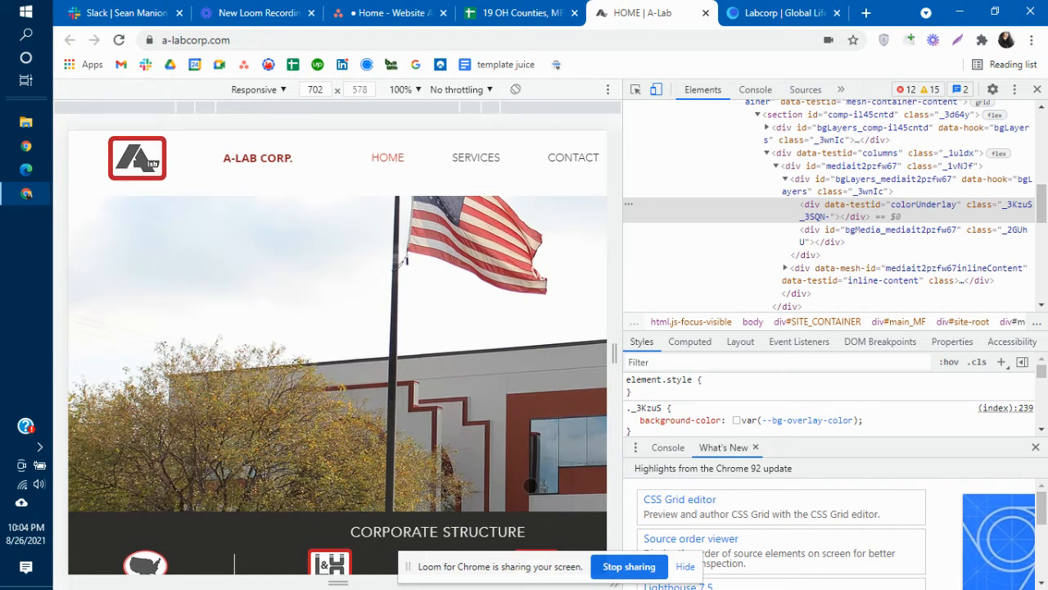
- Scroll the narrow preview to the WELCOME heading and review its markup and styles
scroll(down, 3)
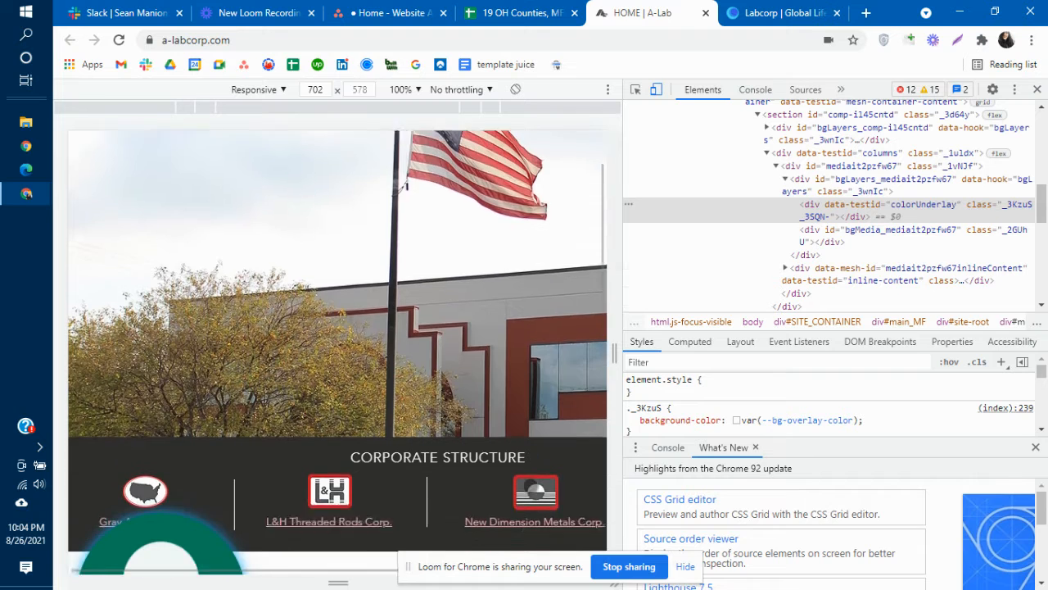
scroll(down, 3)
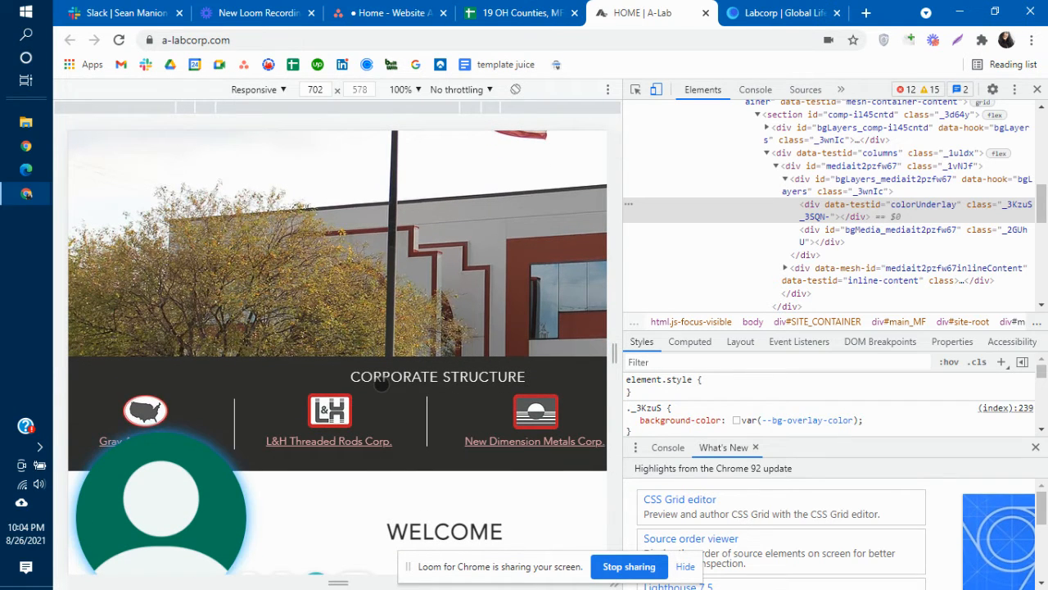
scroll(down, 3)
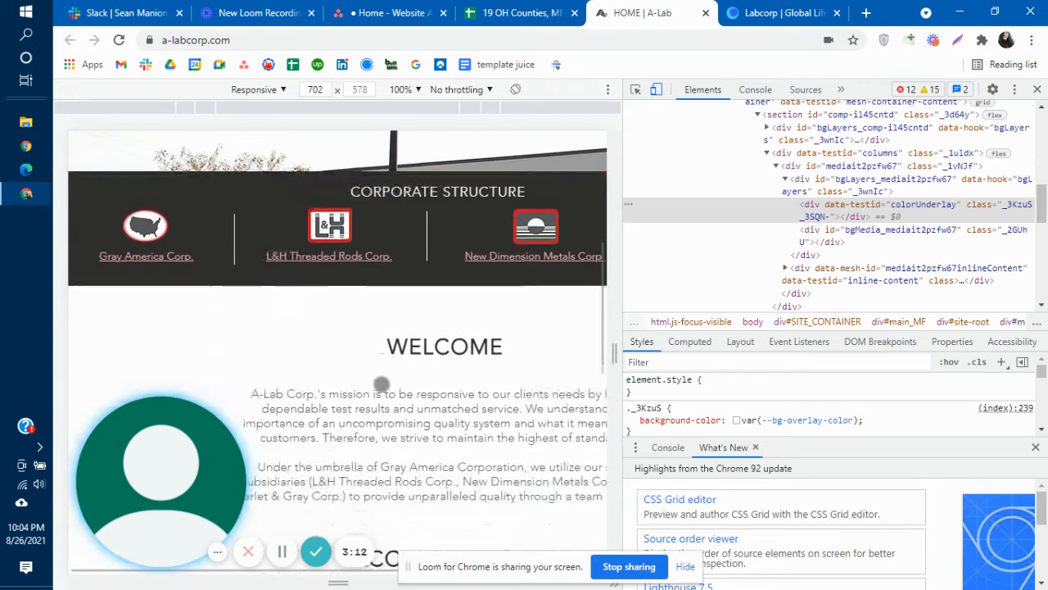
scroll(down, 3)
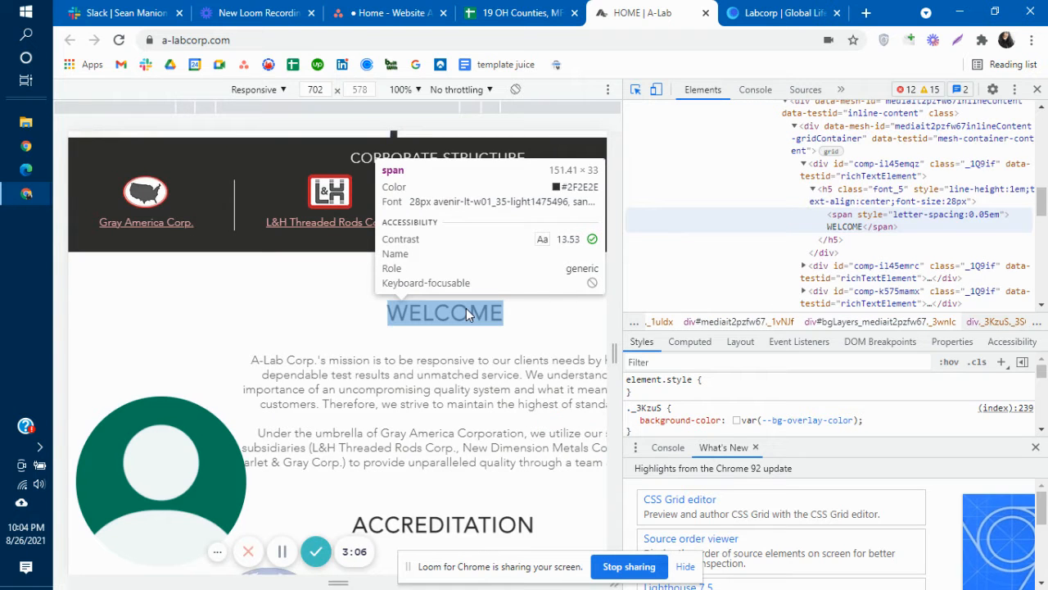
scroll(down, 3)
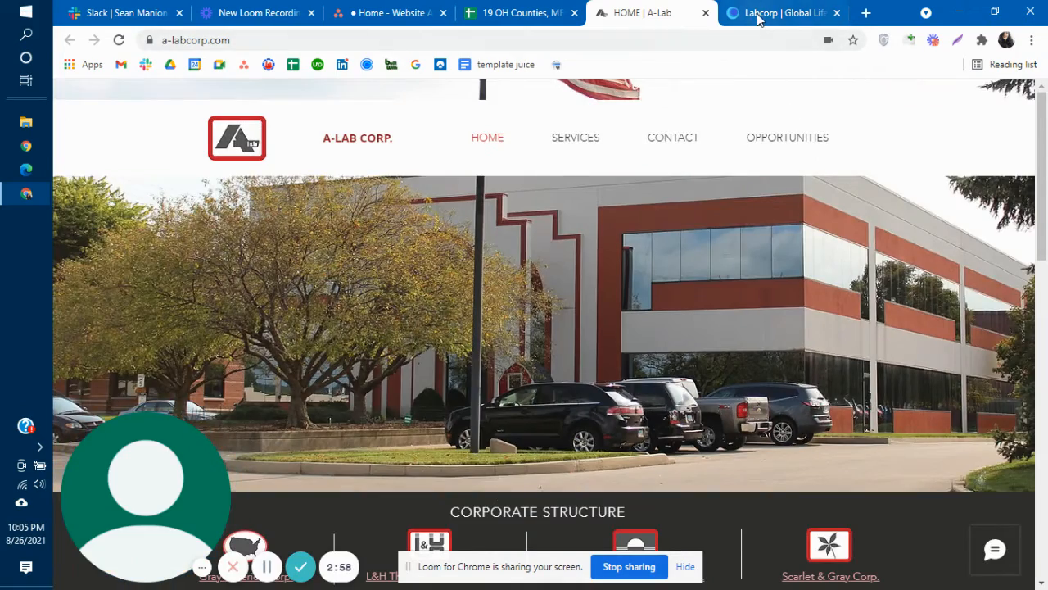
- Switch to the Labcorp homepage and scroll through COVID-19 Resources and the Newsroom
click(783, 13)
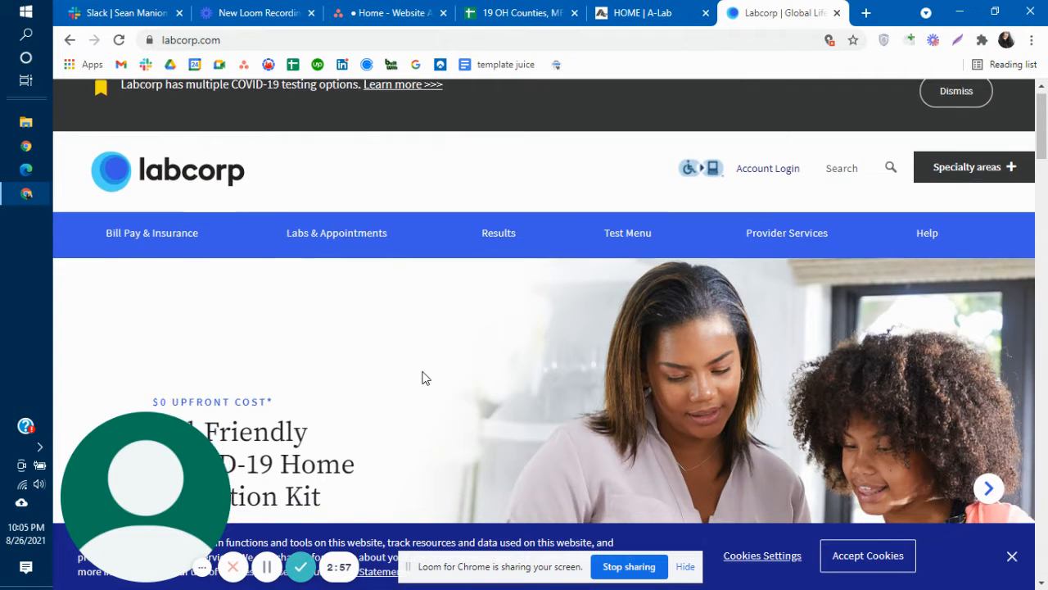
scroll(up, 3)
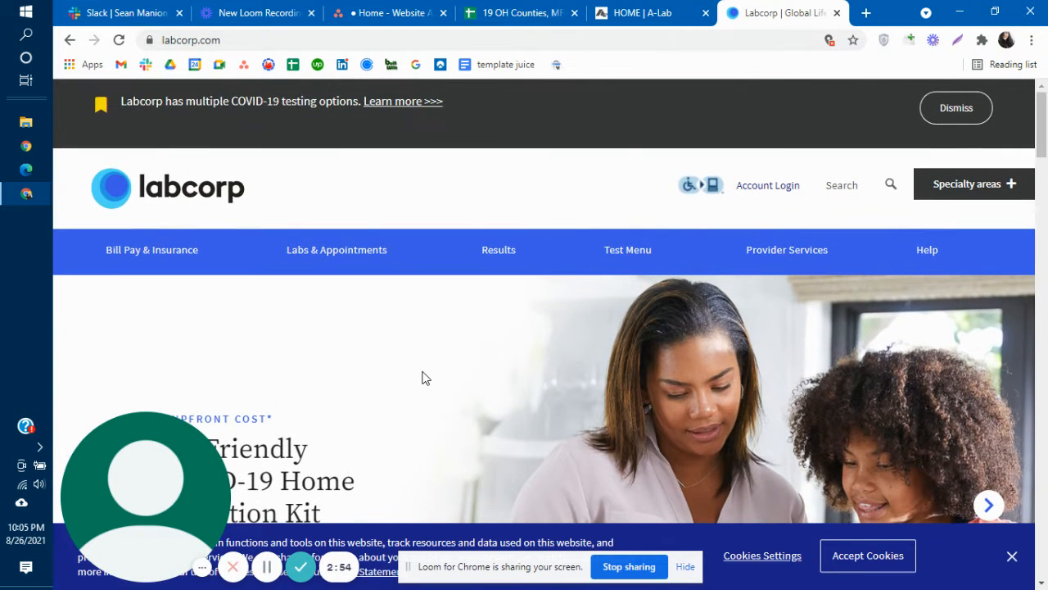
scroll(down, 3)
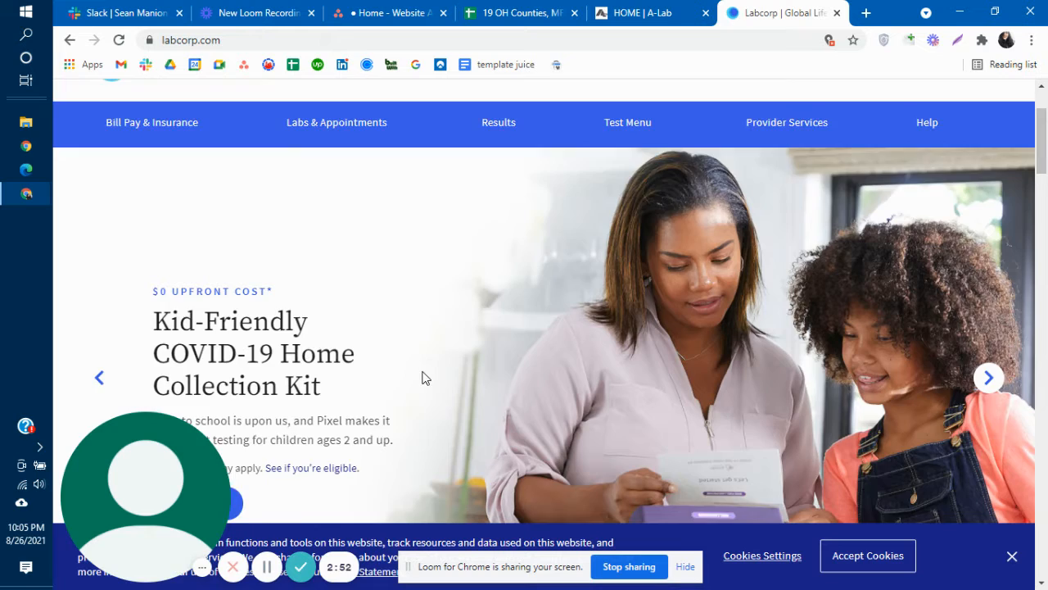
scroll(down, 3)
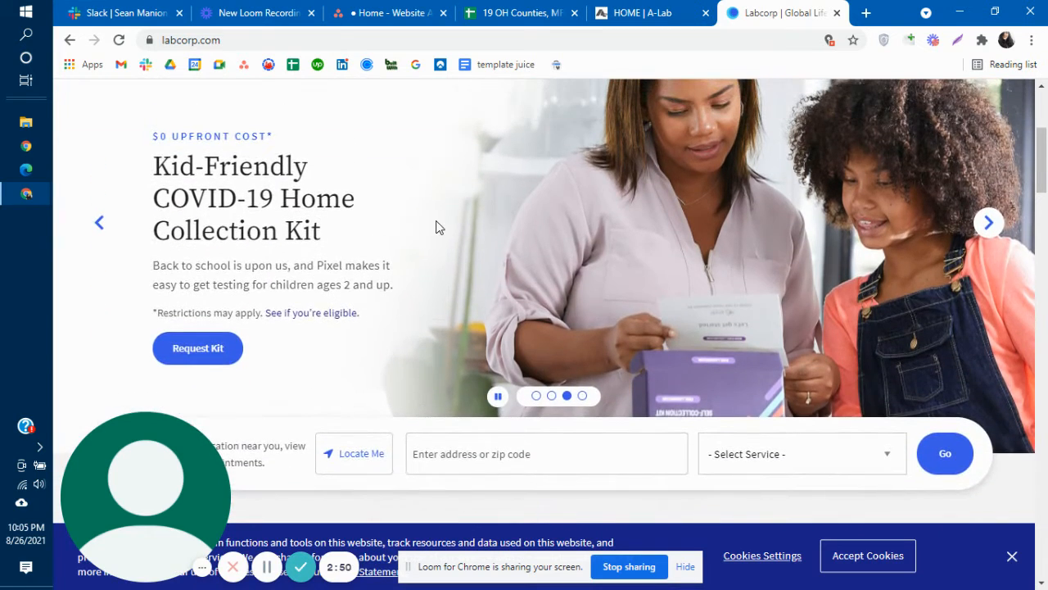
scroll(down, 3)
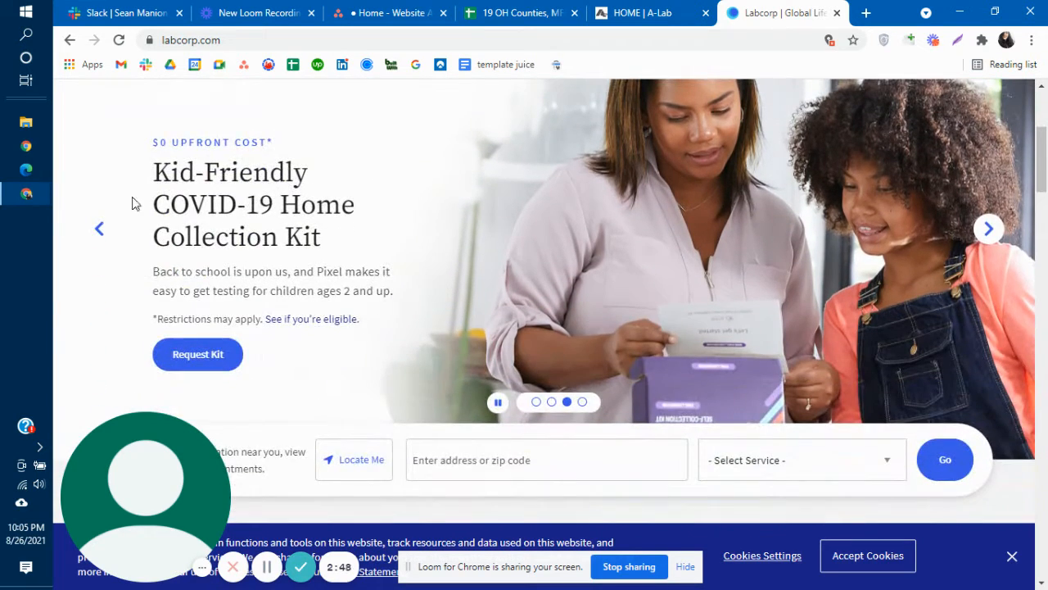
scroll(down, 3)
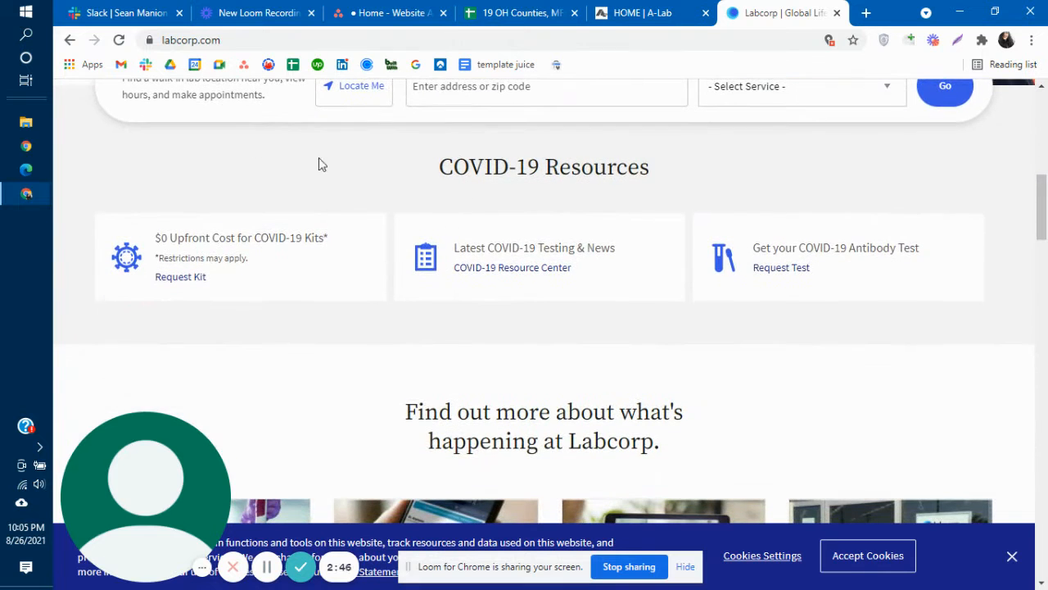
scroll(down, 3)
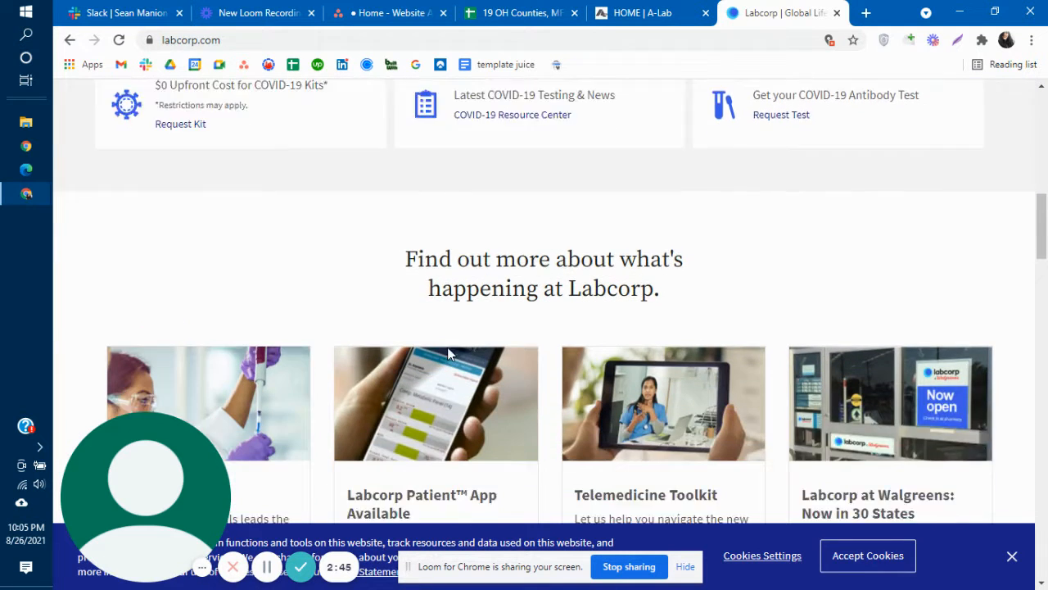
- Continue through About Labcorp to the clinical-research sign-up section, bringing up DevTools with F12
scroll(down, 3)
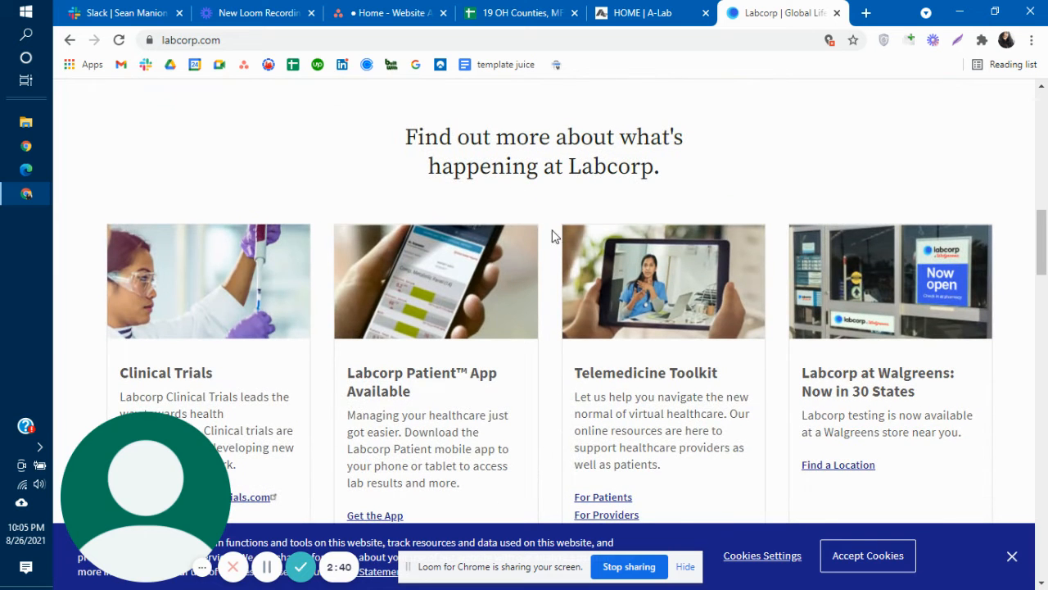
scroll(down, 3)
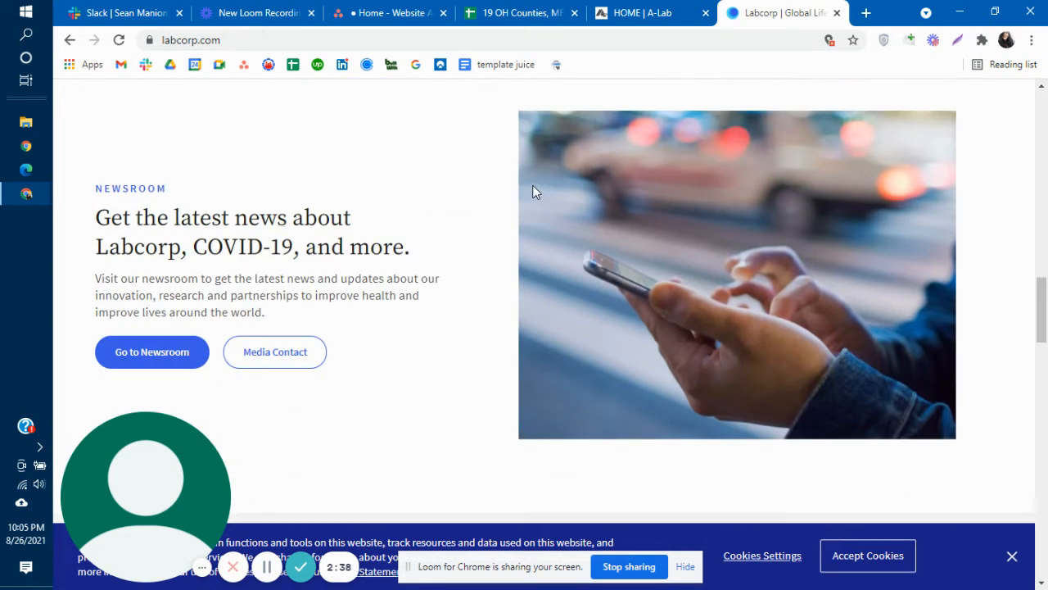
scroll(down, 3)
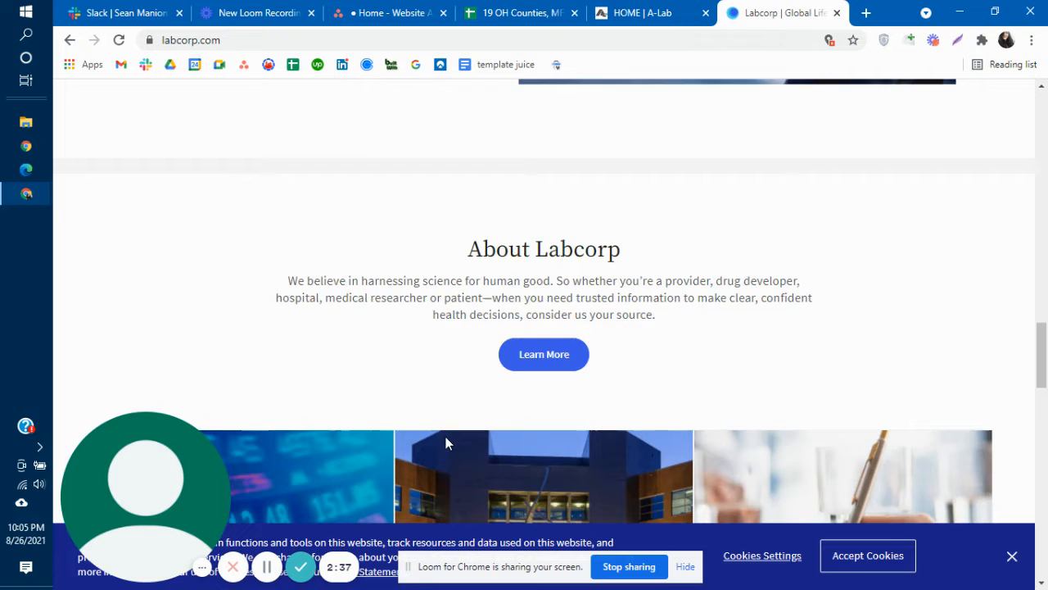
scroll(down, 3)
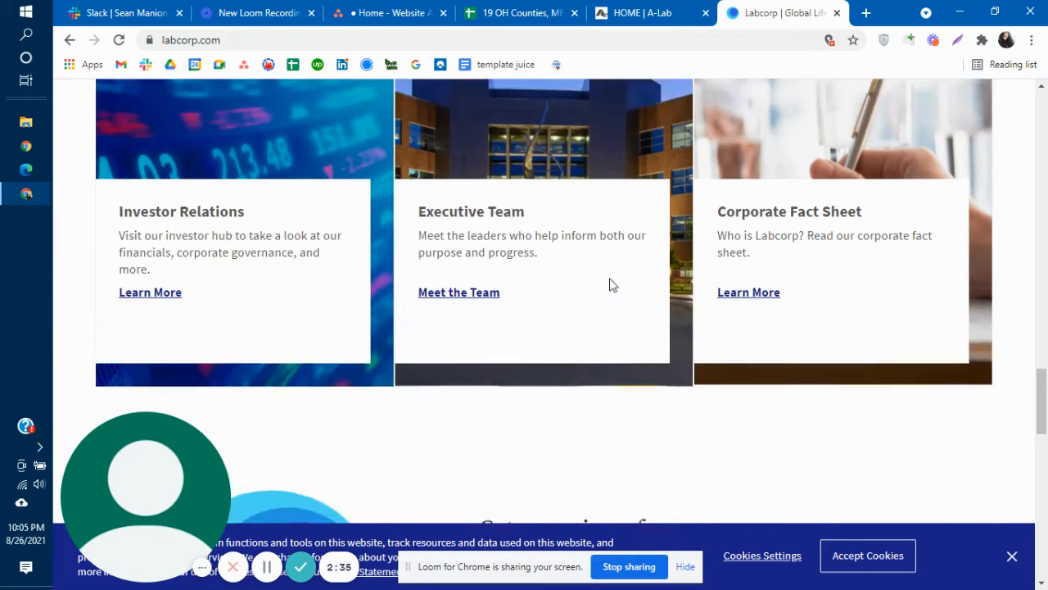
scroll(down, 3)
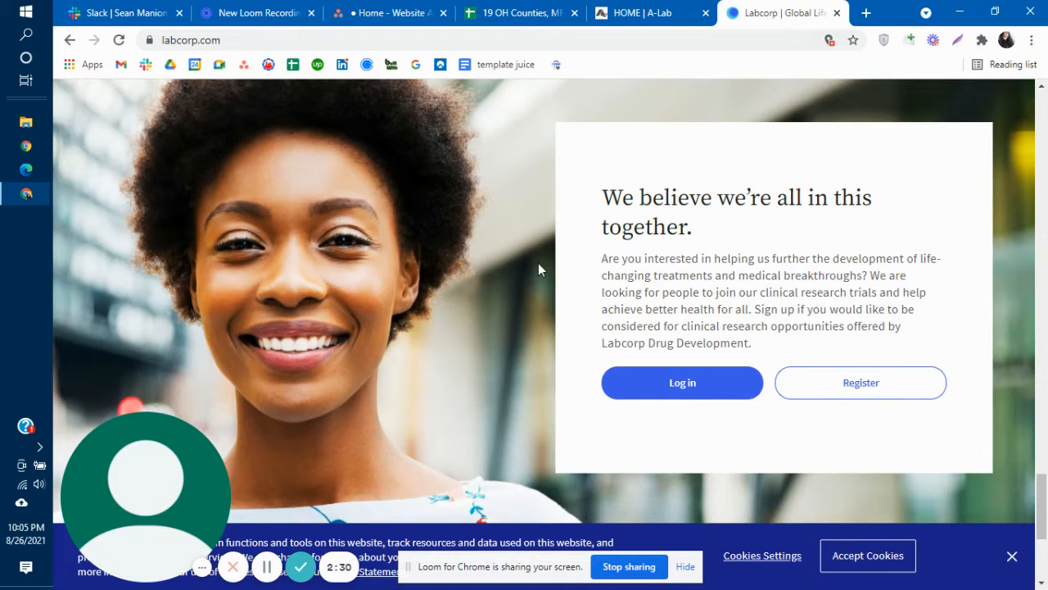
mouse_move(418, 197)
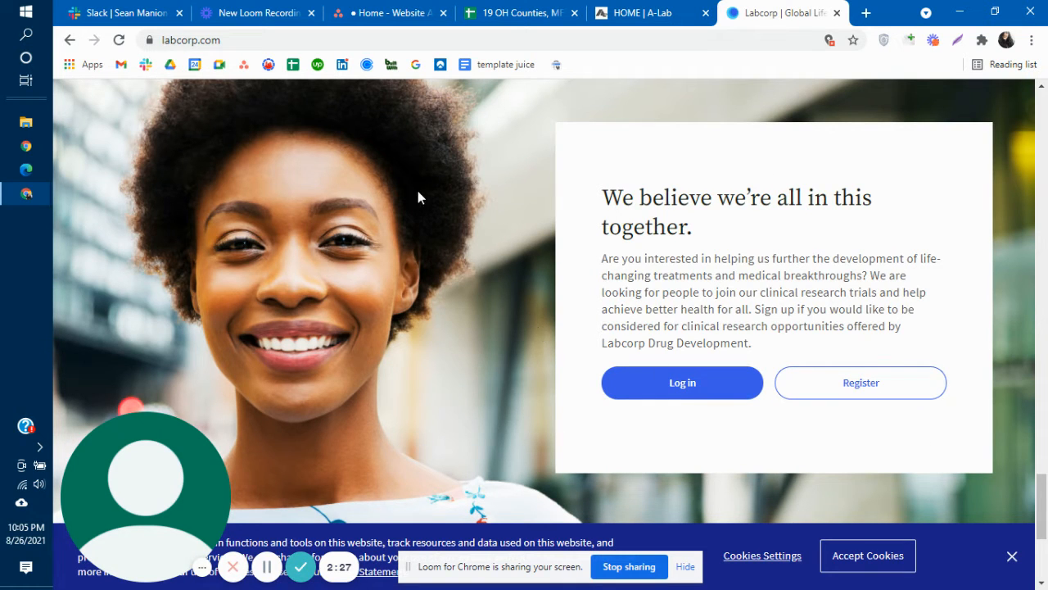
mouse_move(479, 429)
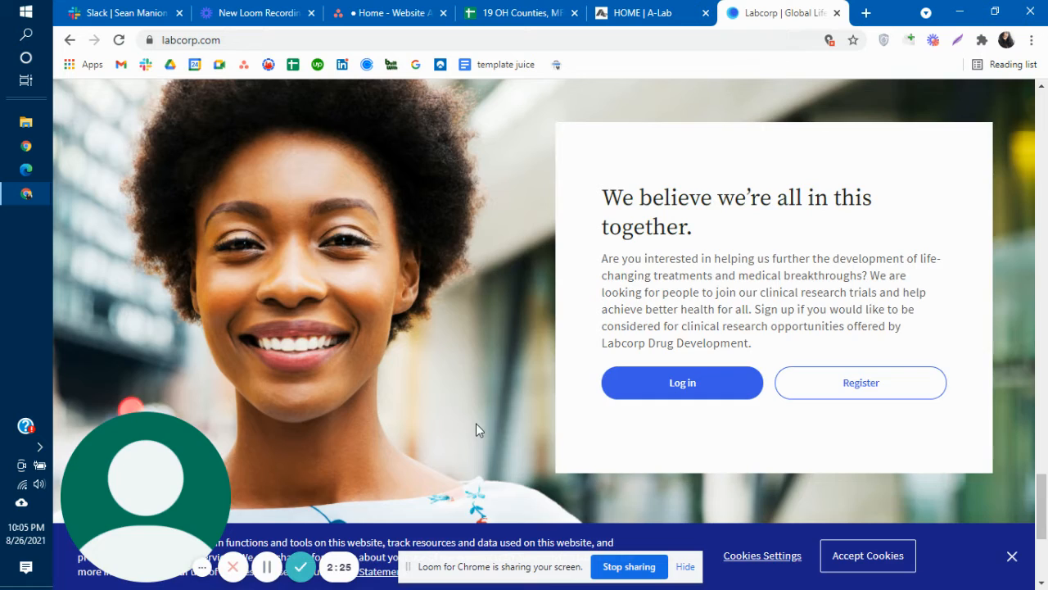
key(F12)
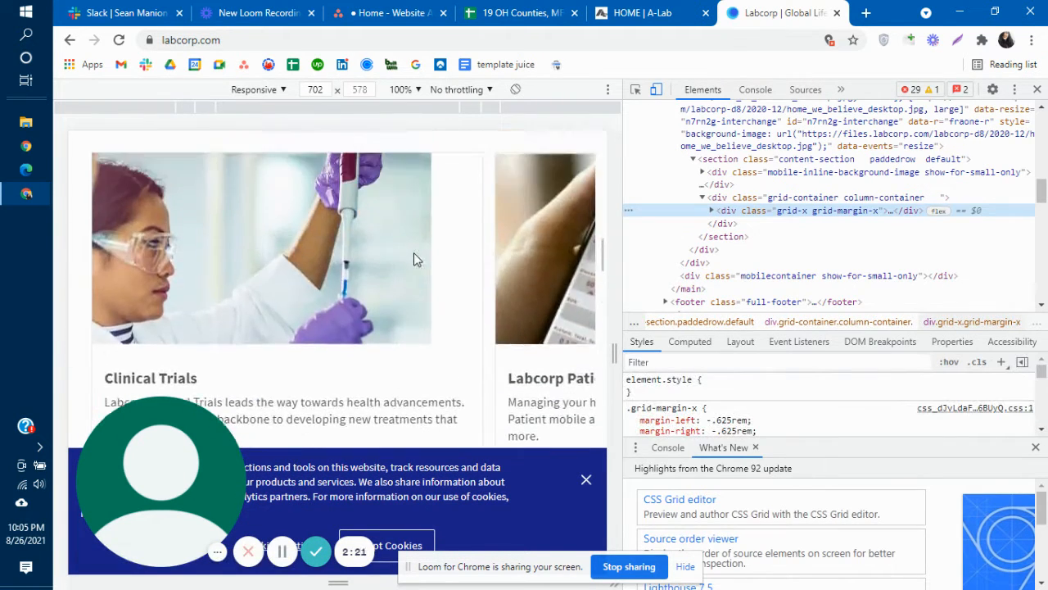
- Scroll Labcorp's 702-pixel preview and inspect the 'Get Ahead of Your Health' h2 heading
scroll(up, 3)
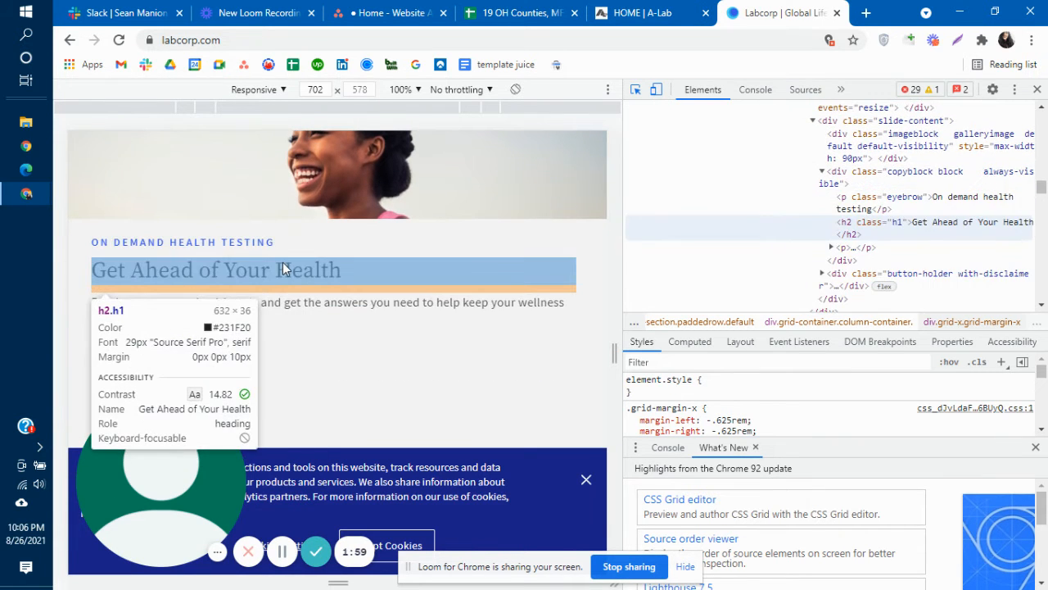
scroll(down, 3)
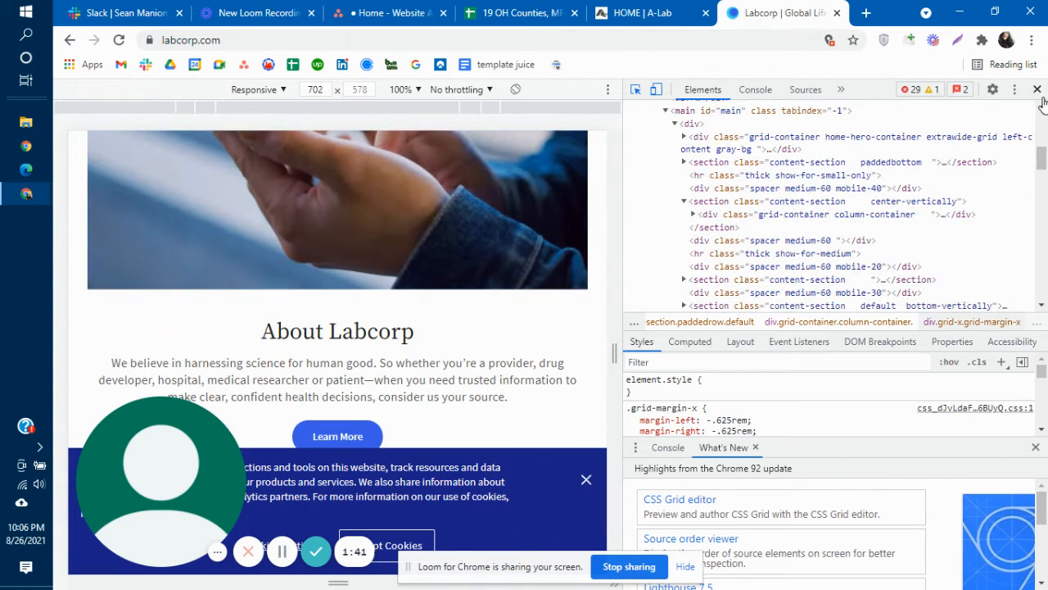
- Close DevTools on Labcorp and switch back to the A-Lab Corp homepage tab
click(1037, 88)
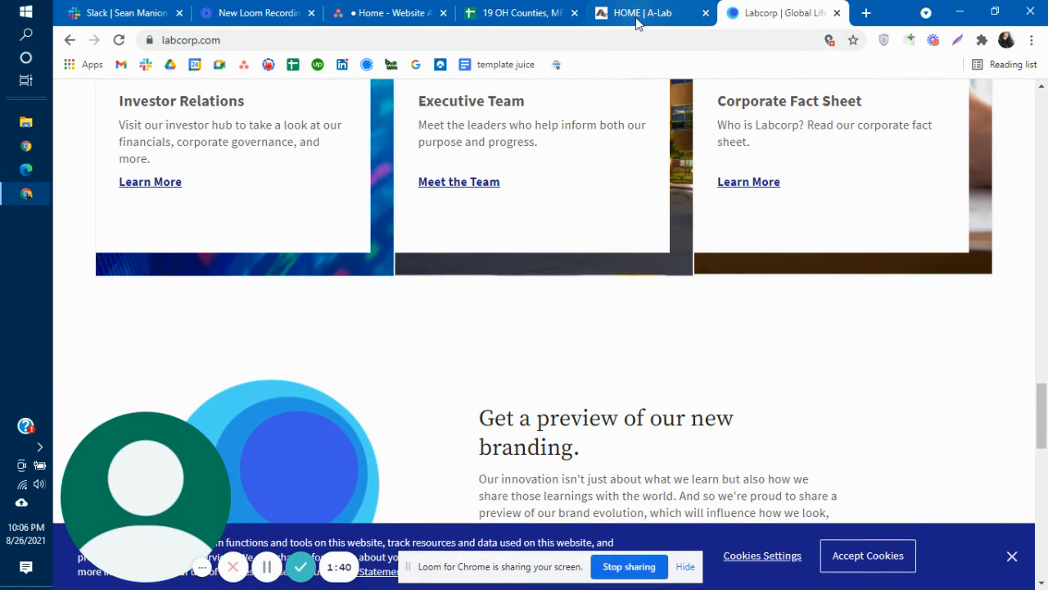
click(642, 13)
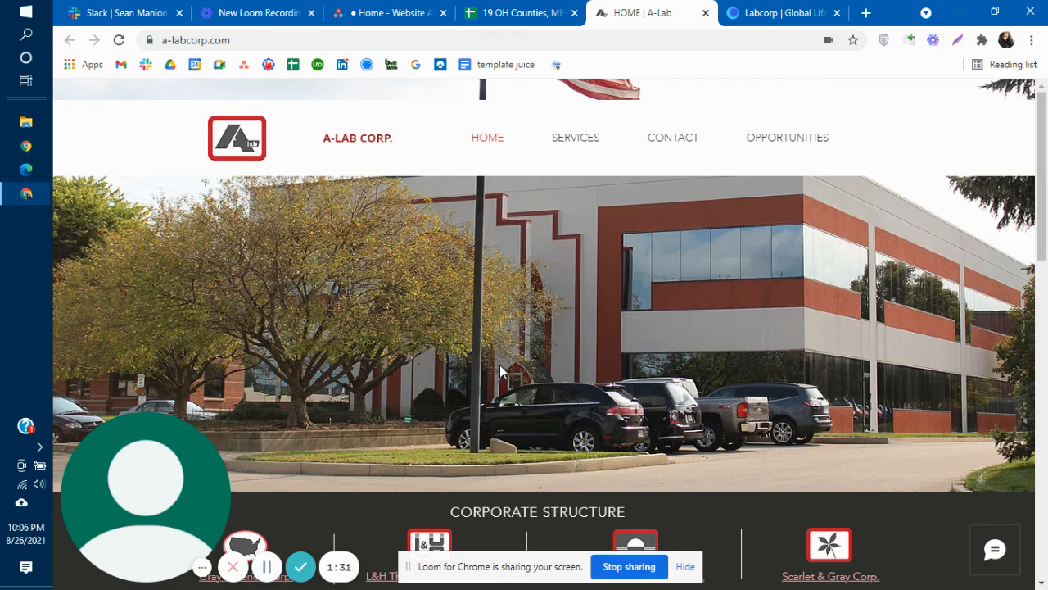
mouse_move(712, 221)
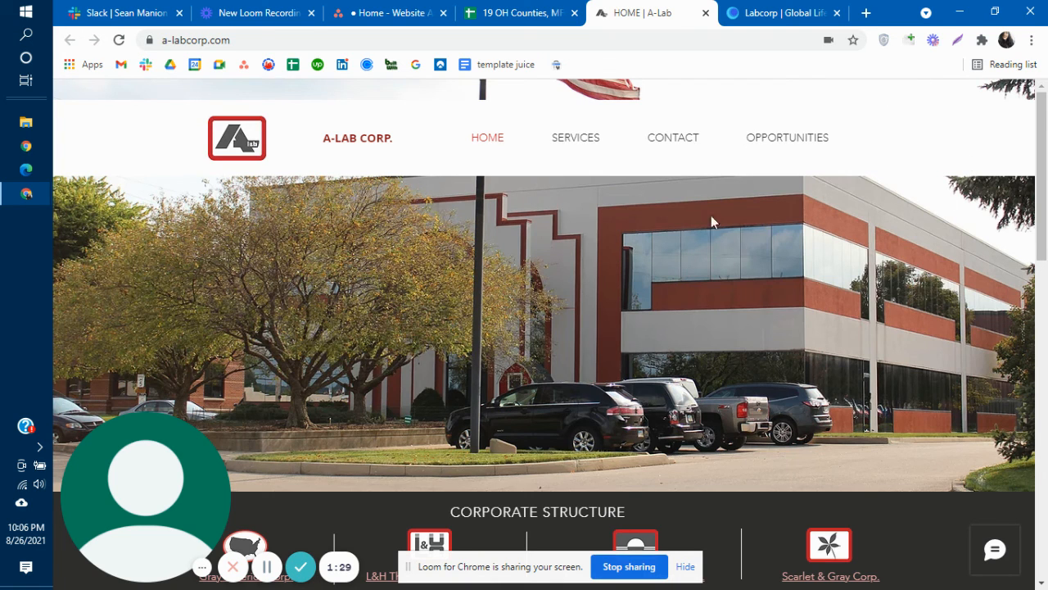